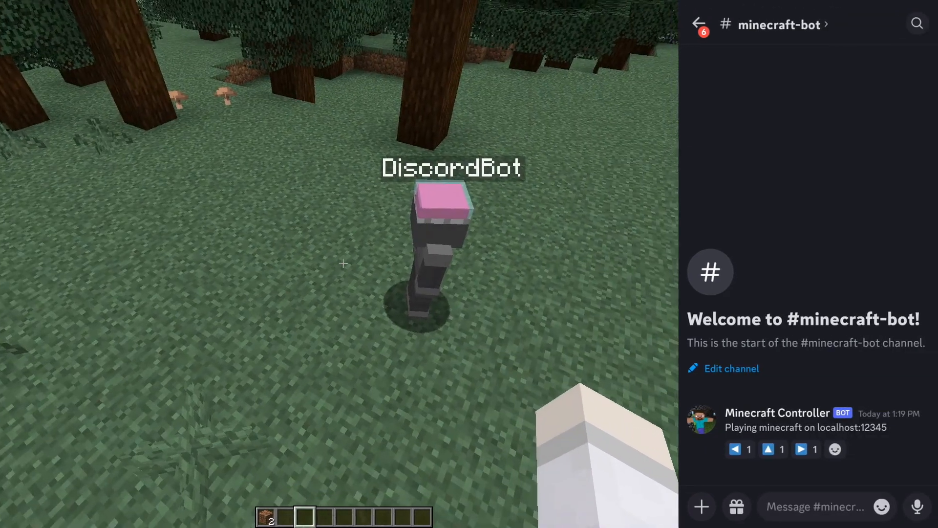
# - Tap the left arrow reaction, then the up arrows to walk DiscordBot into the trees
pyautogui.click(735, 449)
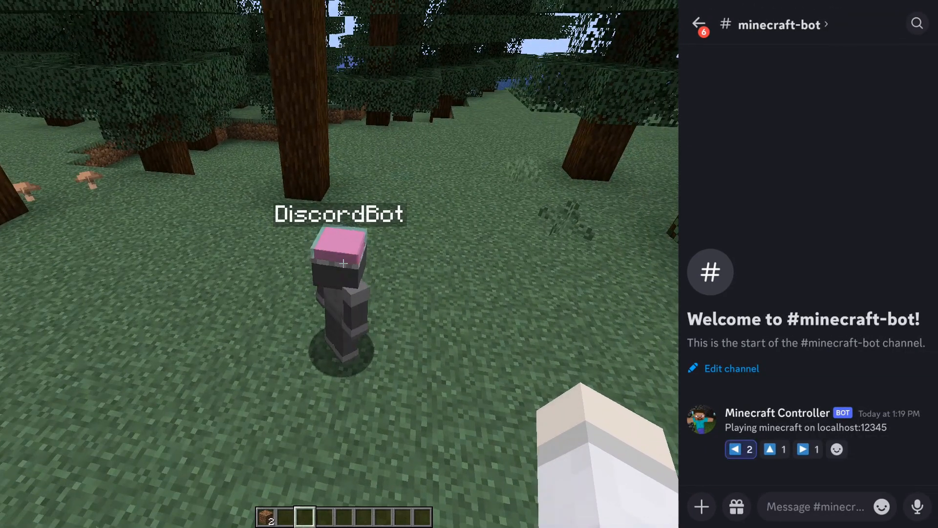
pyautogui.click(806, 448)
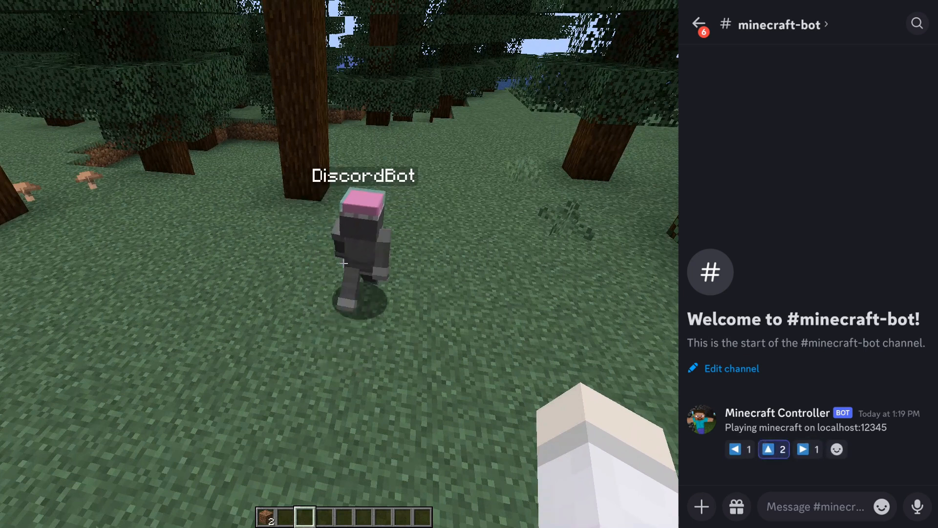
pyautogui.click(773, 450)
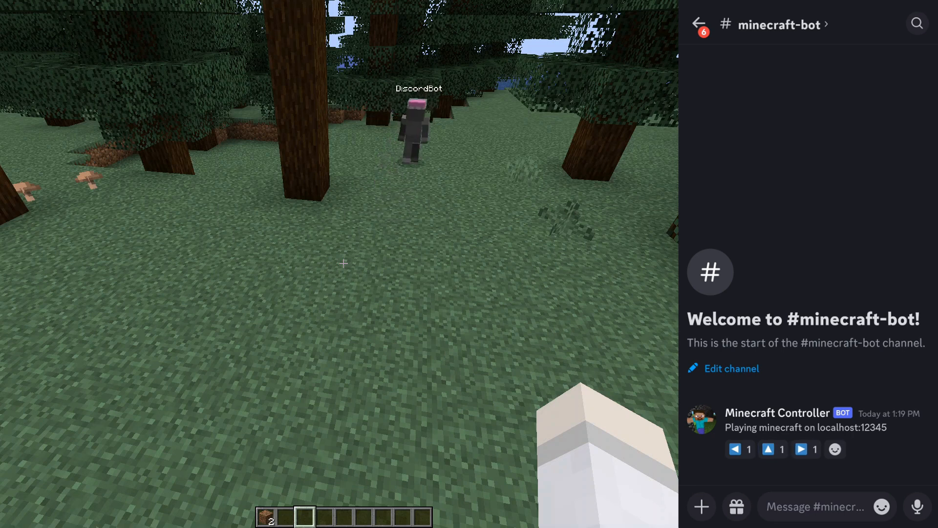
pyautogui.click(806, 449)
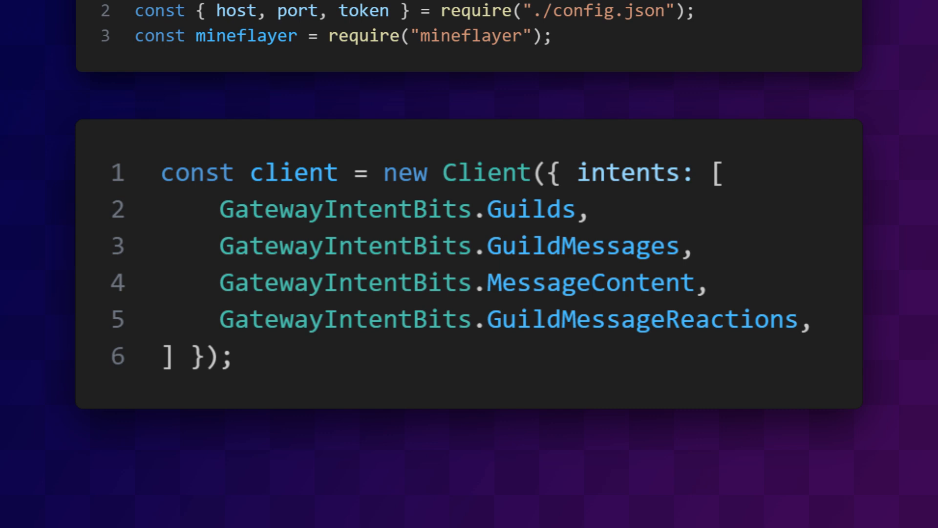
# - Show the slide with the config require and a Client requesting guild, message, content and reaction intents
pyautogui.doubleClick(580, 246)
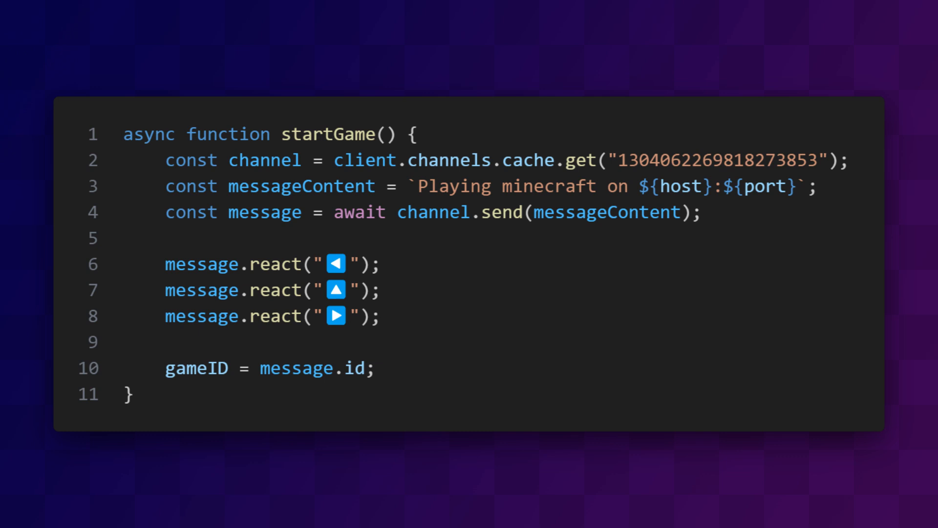
# - Show the startGame slide and copy the #minecraft-bot channel ID for channels.cache.get
pyautogui.moveTo(334, 160); pyautogui.dragTo(836, 159)
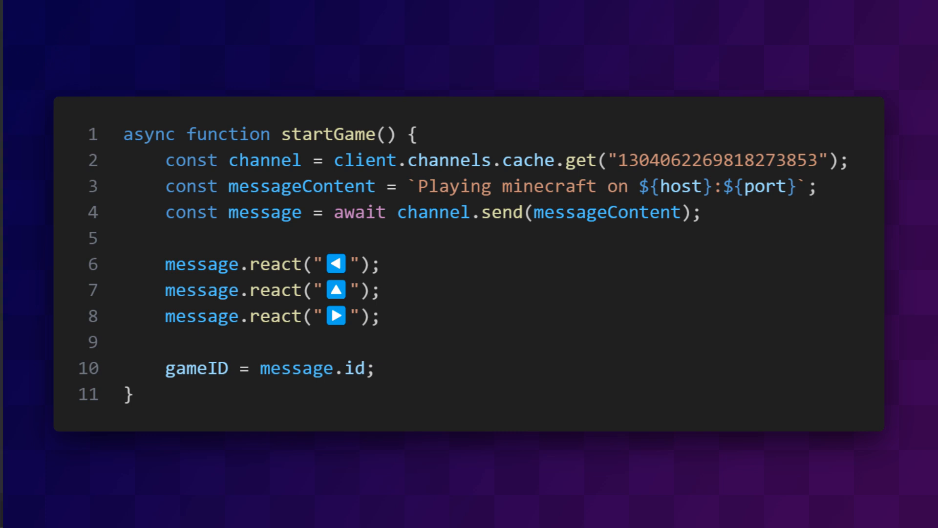
pyautogui.rightClick(46, 376)
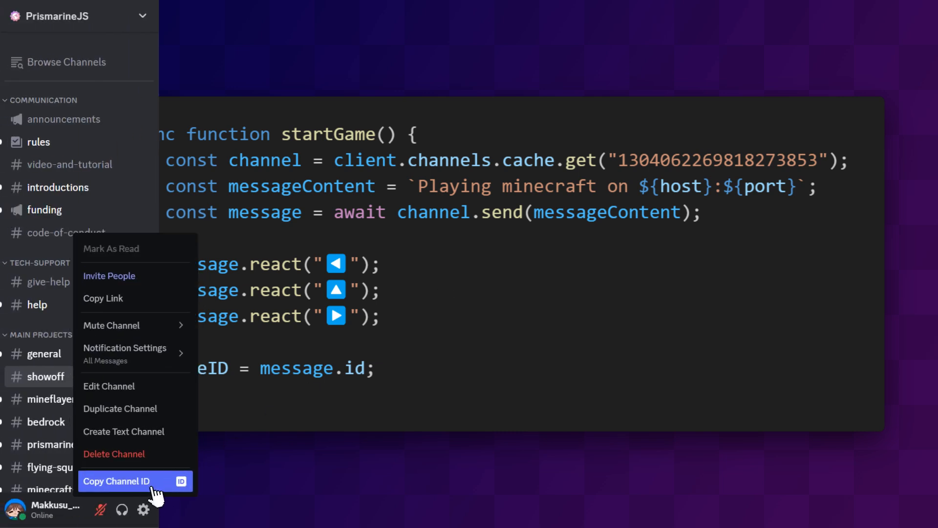
pyautogui.click(117, 481)
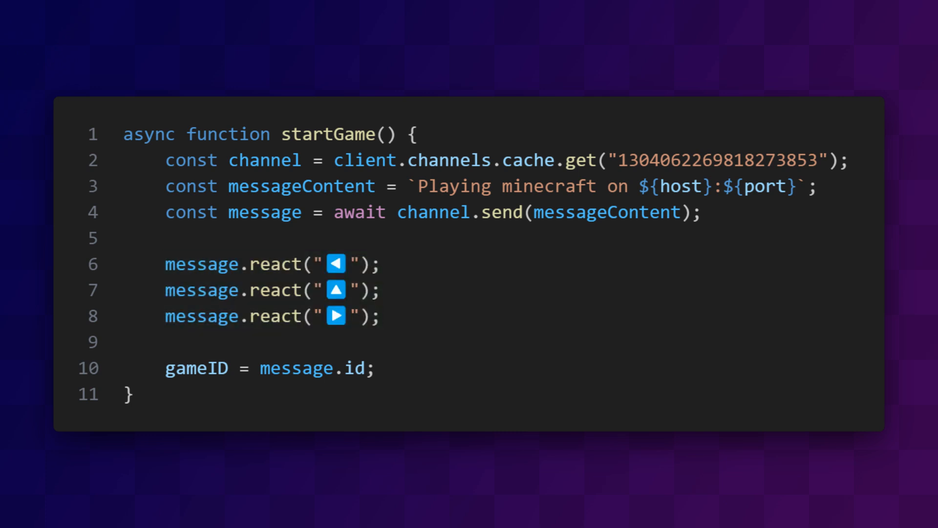
pyautogui.doubleClick(296, 368)
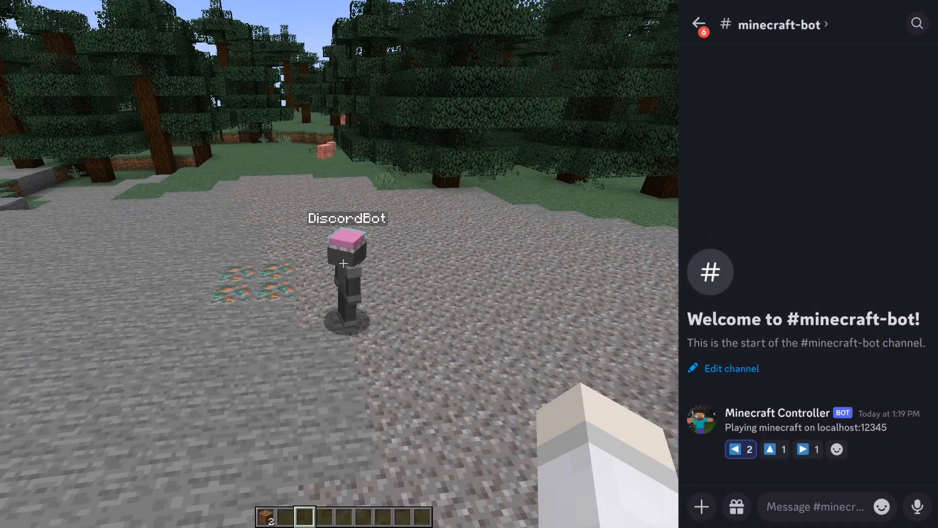
# - Drive DiscordBot left, forward and right through the trees with arrow reactions
pyautogui.click(806, 450)
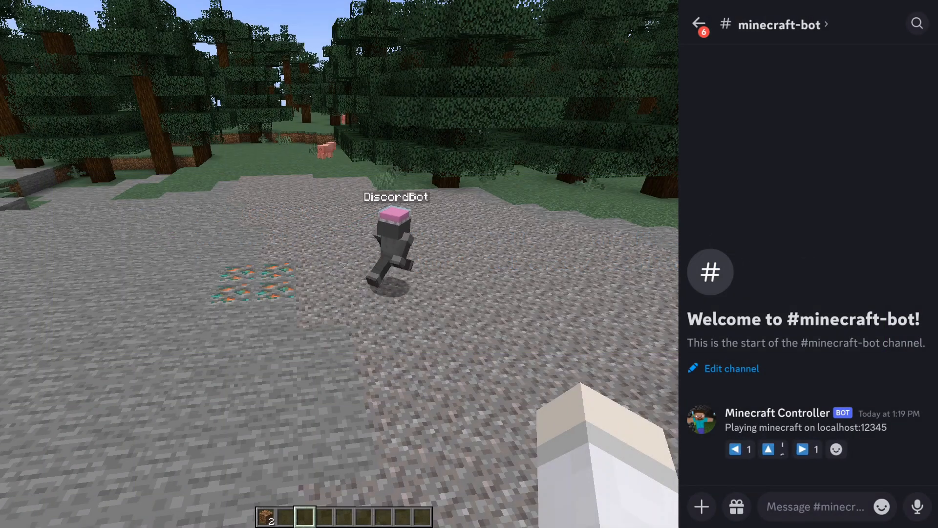
pyautogui.click(732, 449)
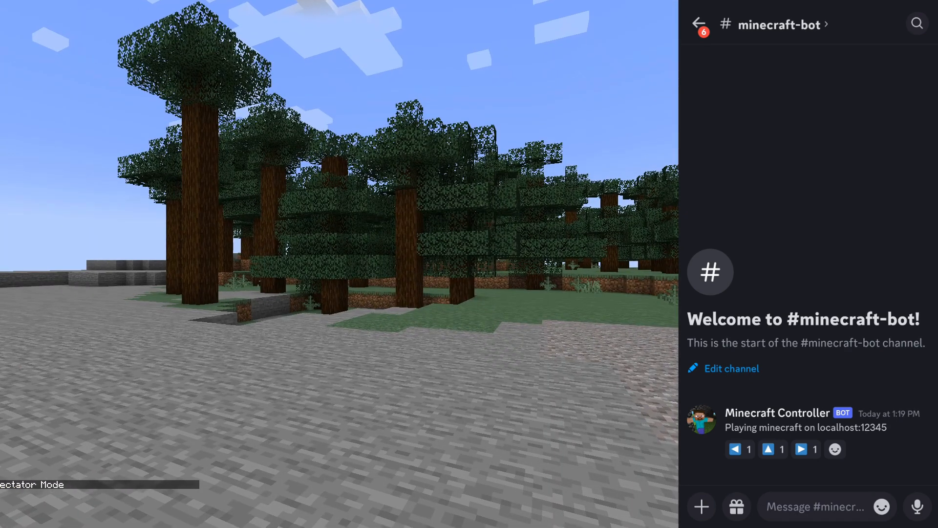
pyautogui.click(768, 448)
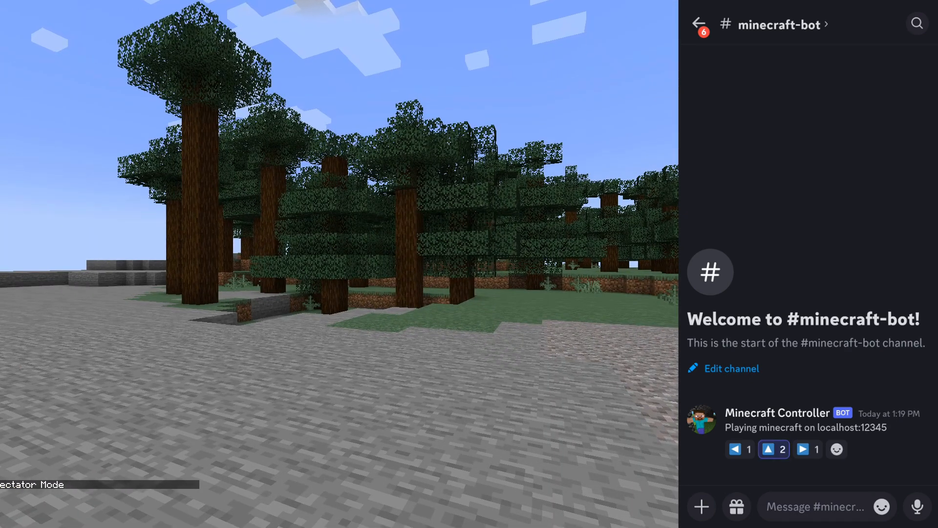
pyautogui.click(773, 448)
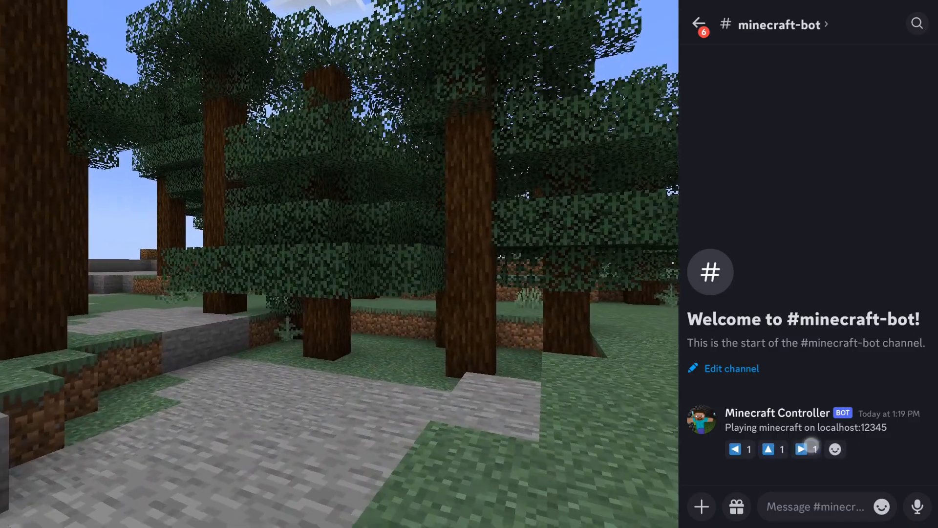
pyautogui.click(772, 448)
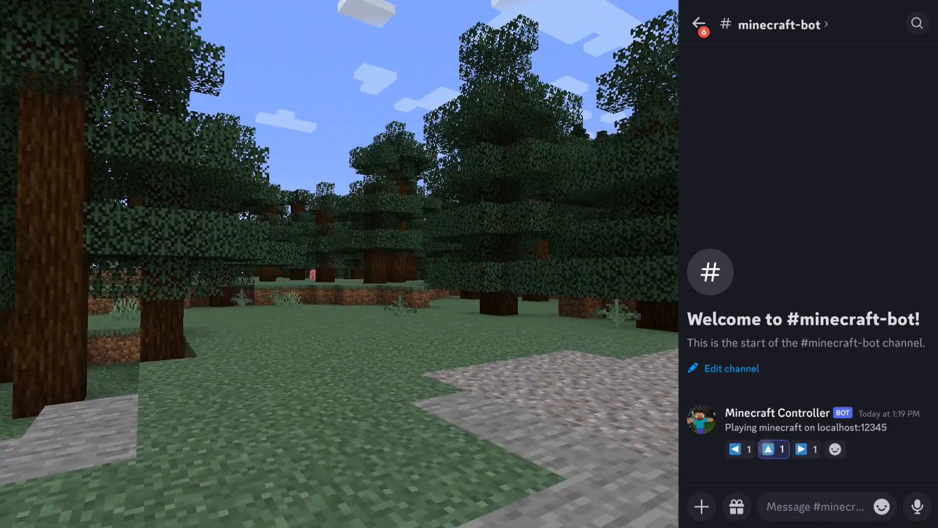